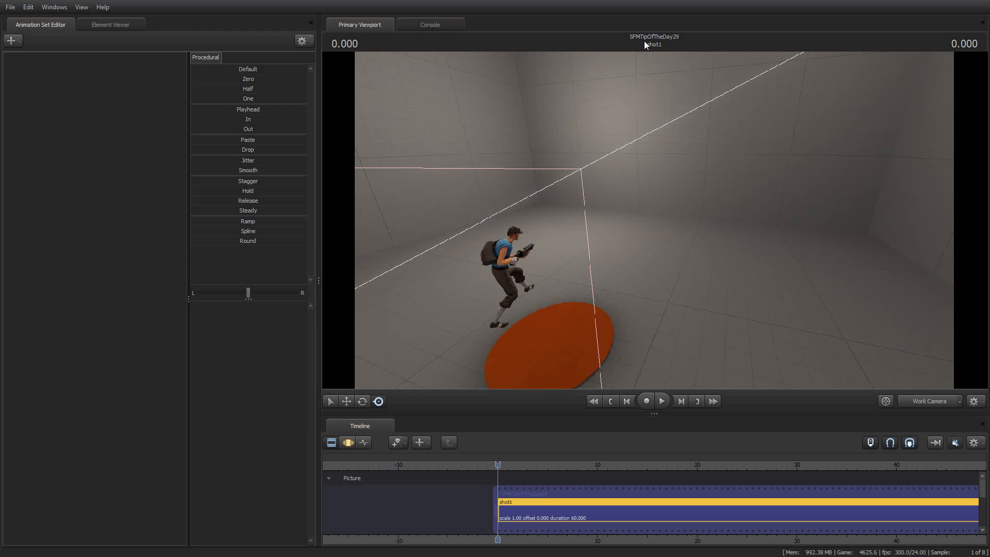
mouse_move(670, 187)
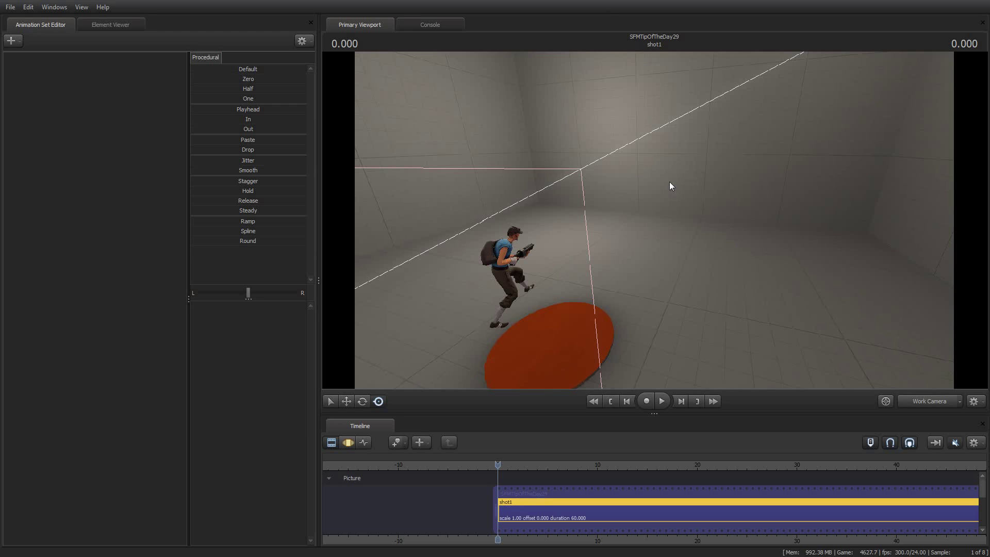
mouse_move(651, 179)
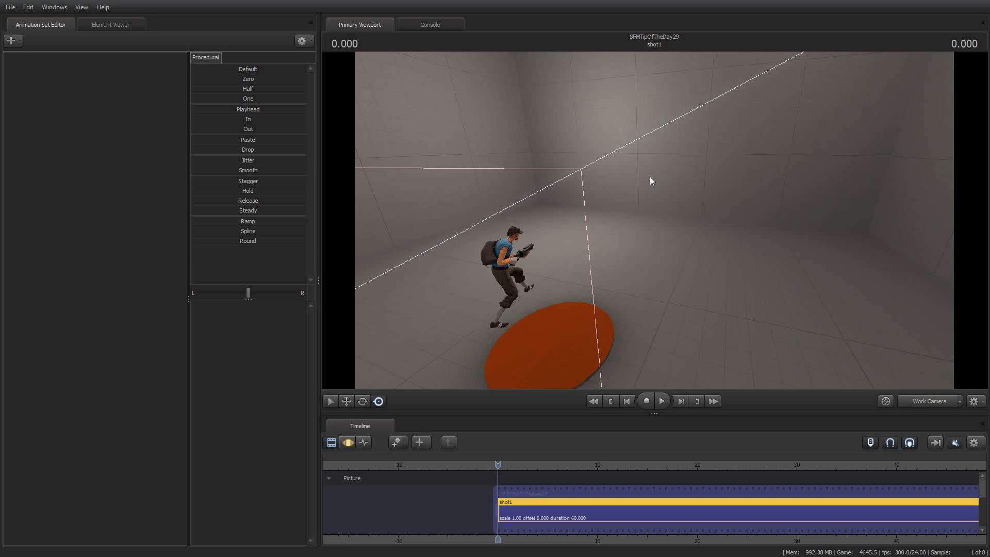
mouse_move(694, 244)
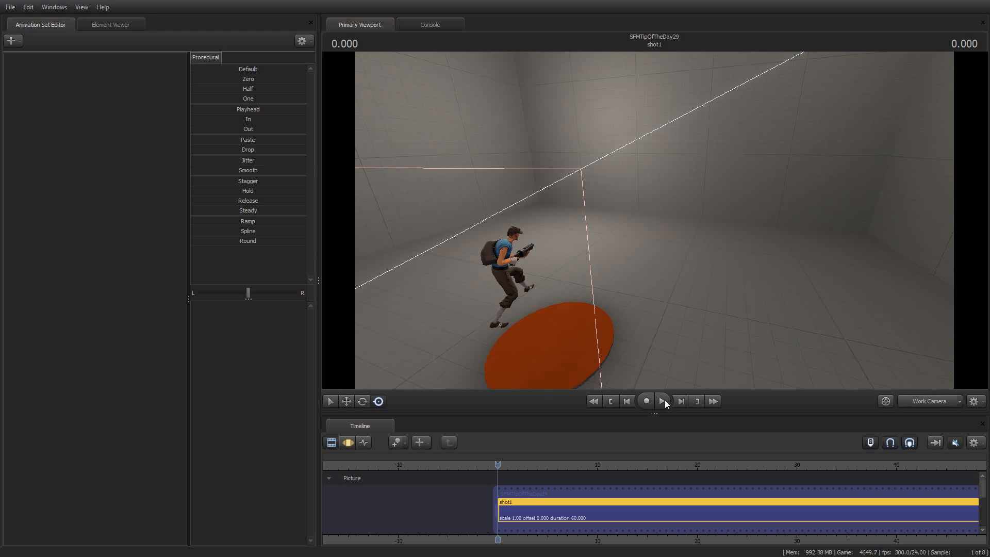
- Run the shot so the scout's gunfire pocks the back wall, then stop at 0.000
click(662, 401)
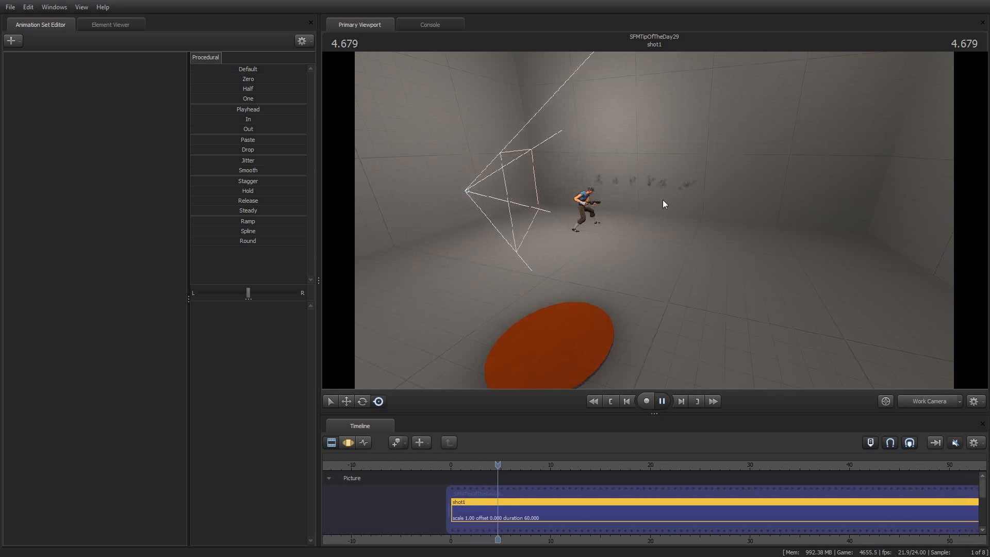
click(663, 401)
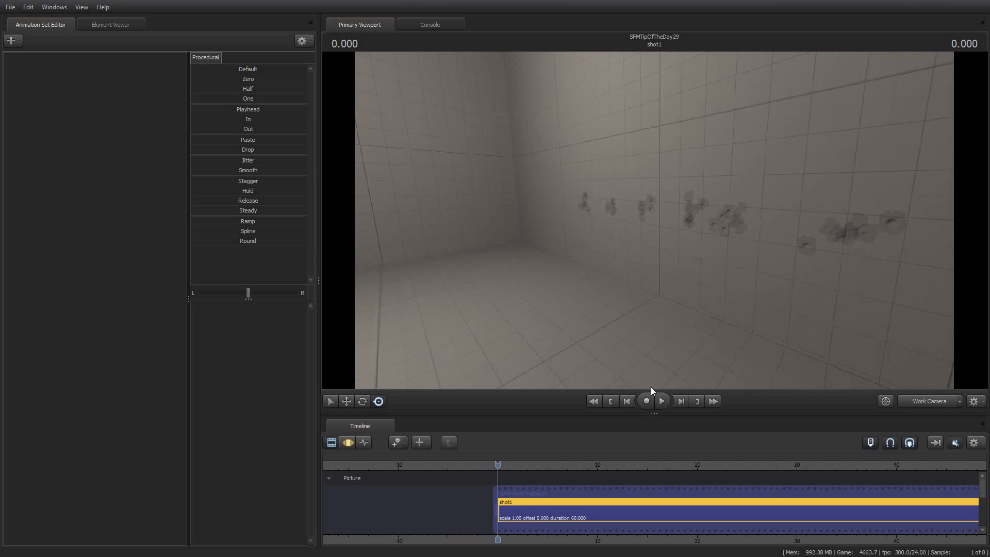
- Replay the shot twice, pausing near the end, so bullet holes and shell casings accumulate
click(662, 401)
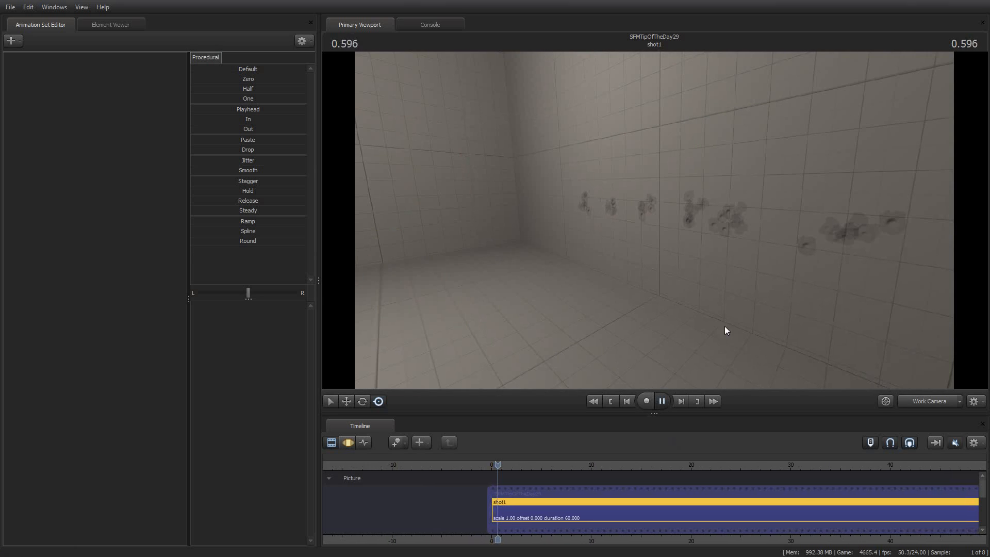
click(662, 401)
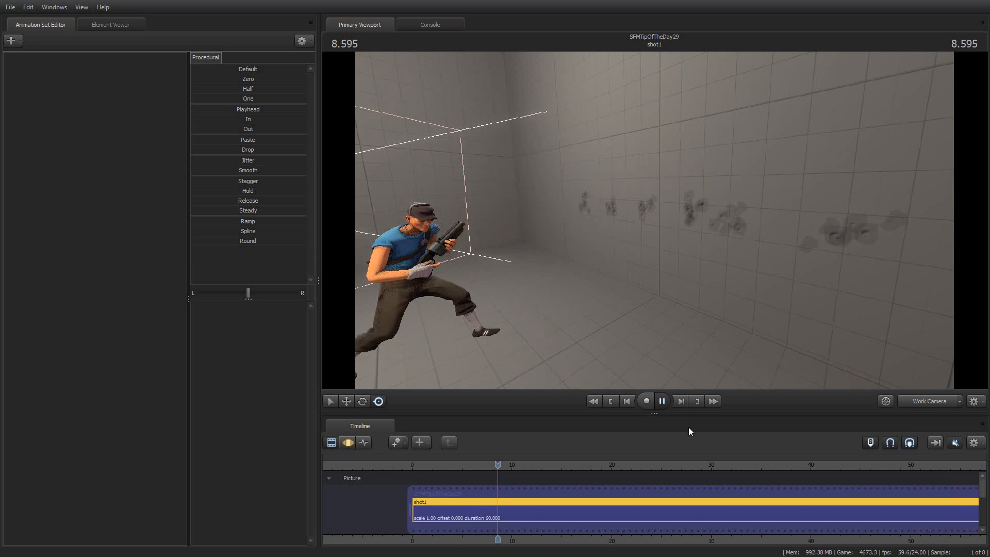
click(661, 401)
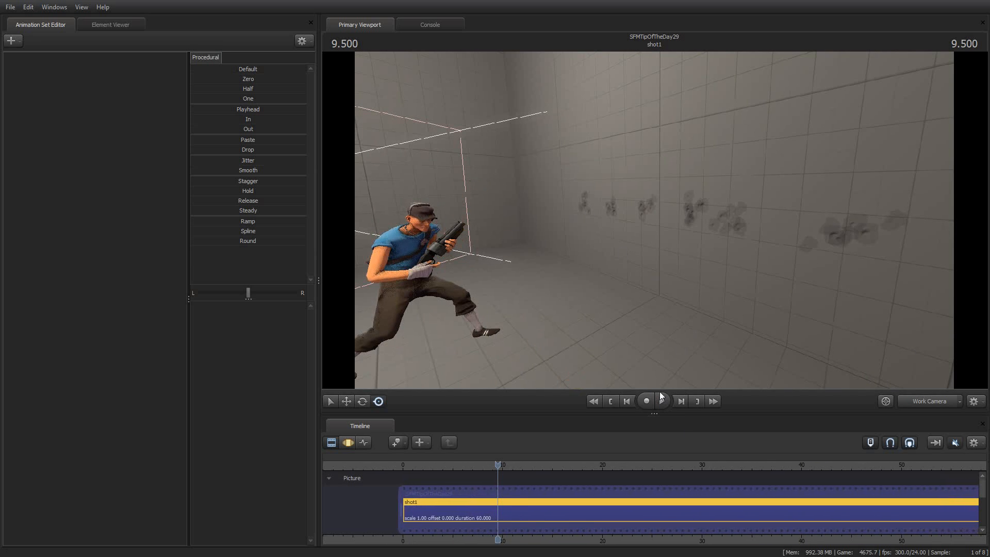
click(661, 401)
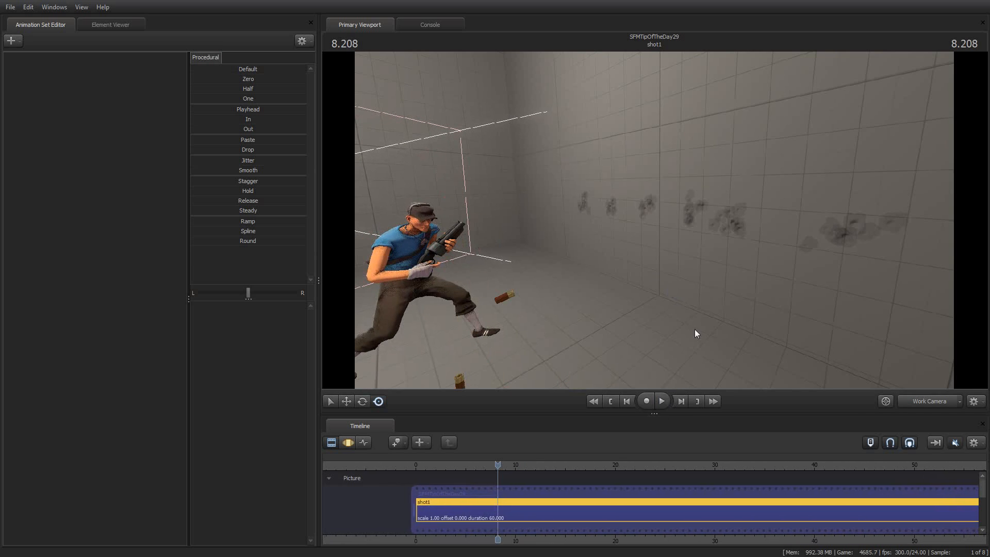
mouse_move(755, 216)
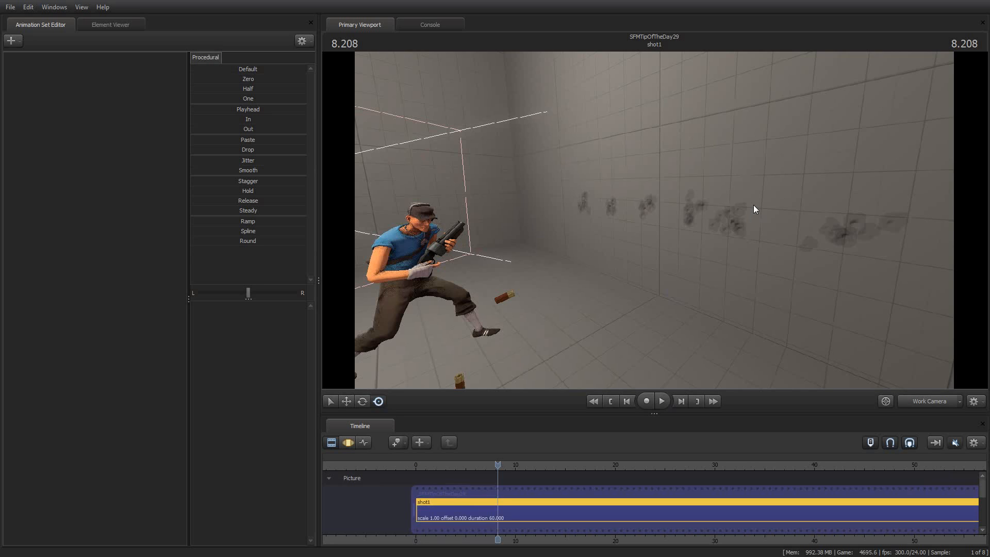
mouse_move(769, 301)
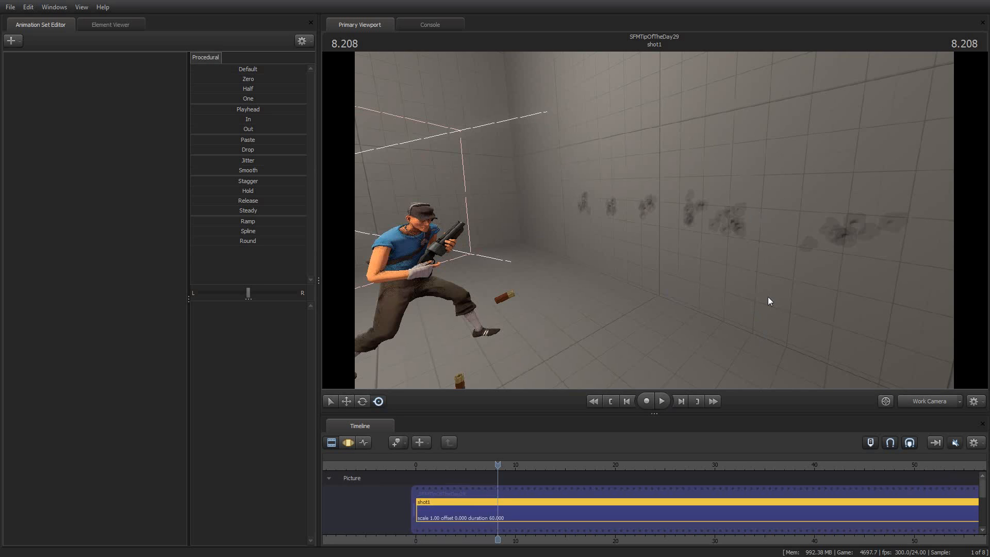
mouse_move(767, 295)
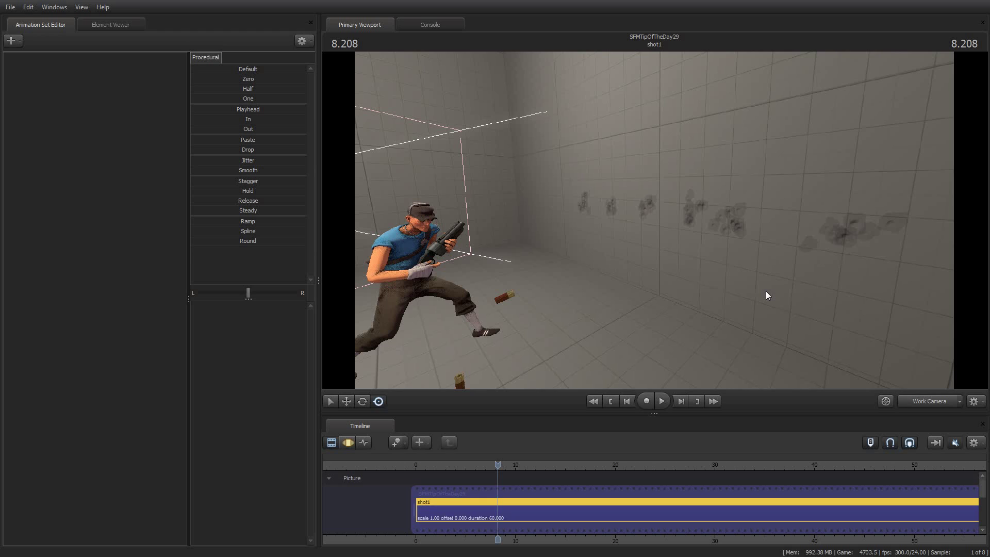
mouse_move(769, 307)
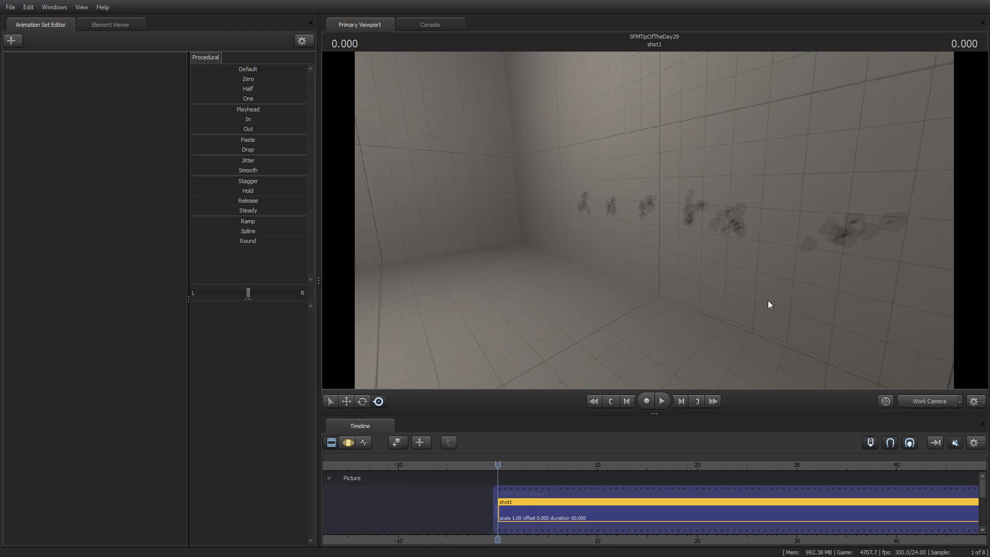
- Play the shot from frame 0 and pause at about 8.625 with the scout mid-leap
click(662, 400)
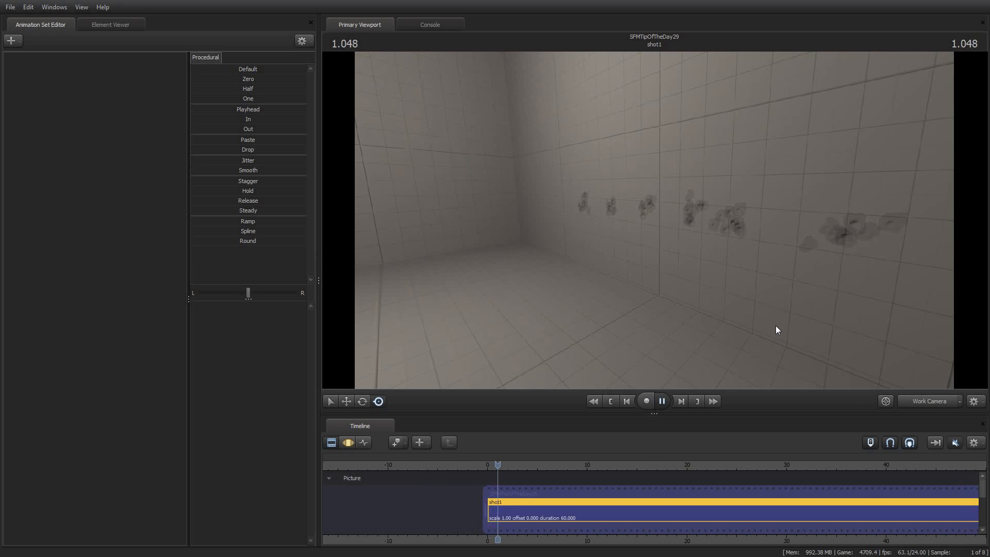
click(662, 400)
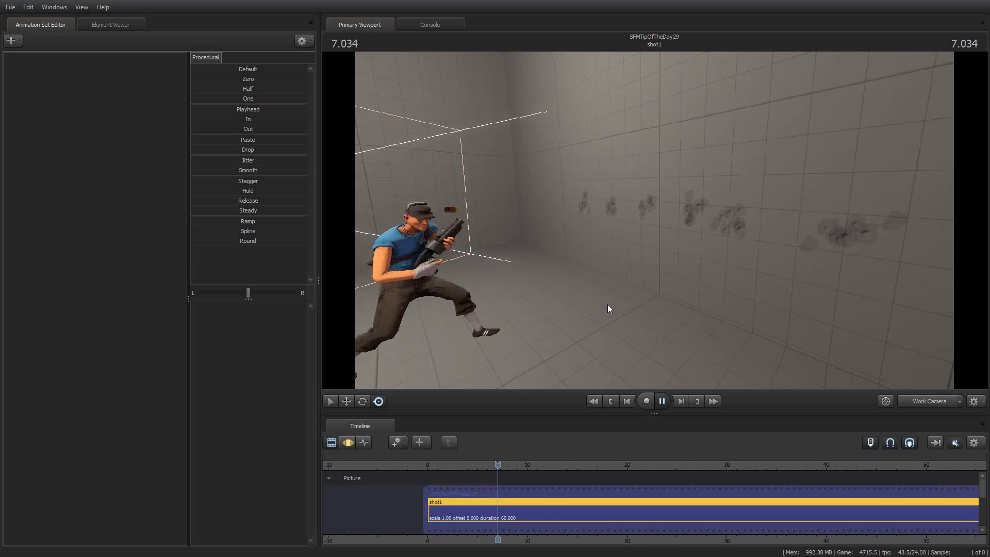
click(661, 401)
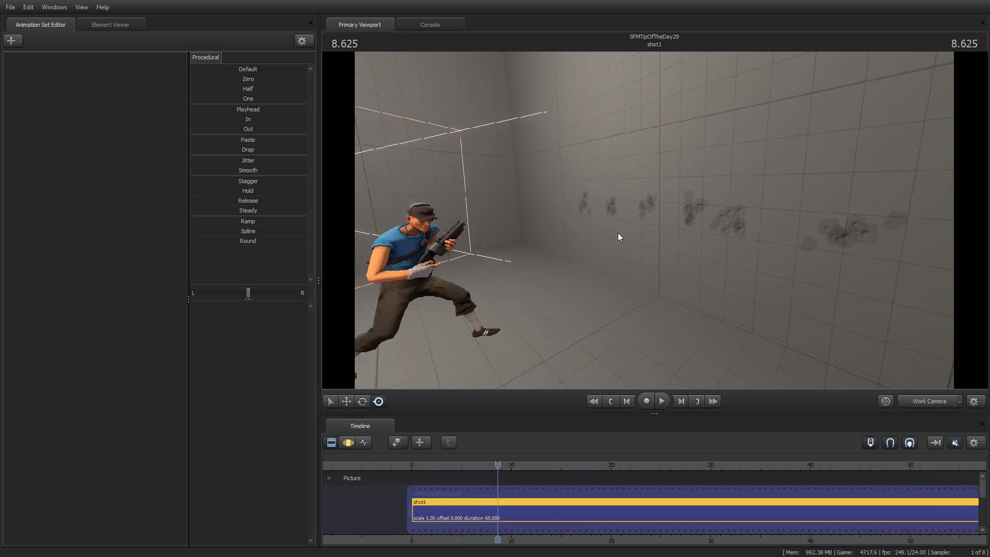
mouse_move(594, 161)
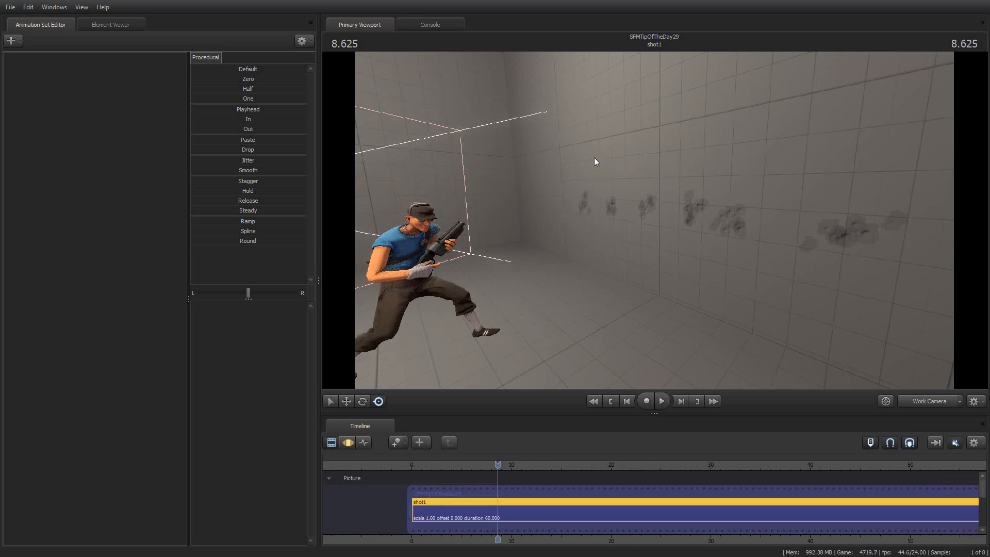
mouse_move(423, 27)
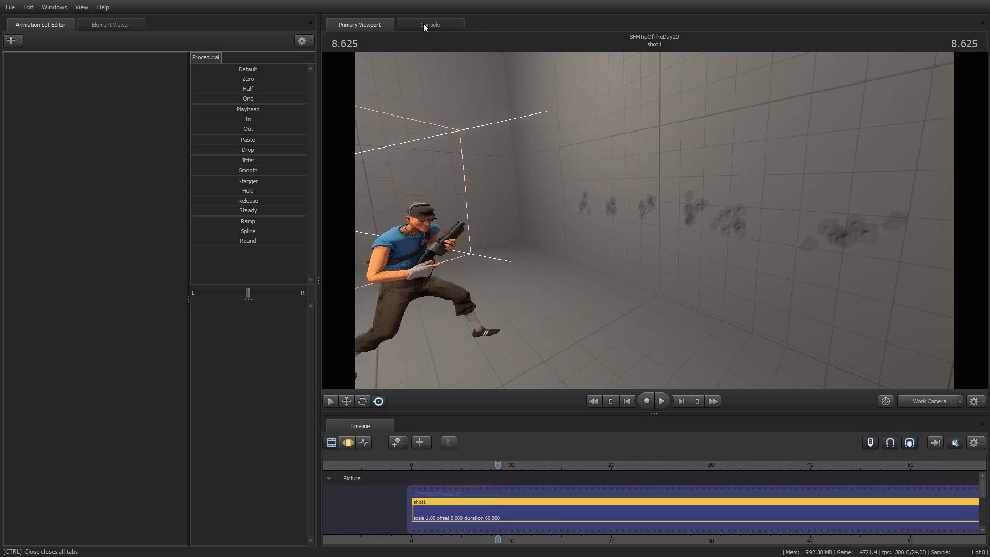
- Enter r_cleardecals in the Console tab to wipe the bullet-hole decals
click(429, 24)
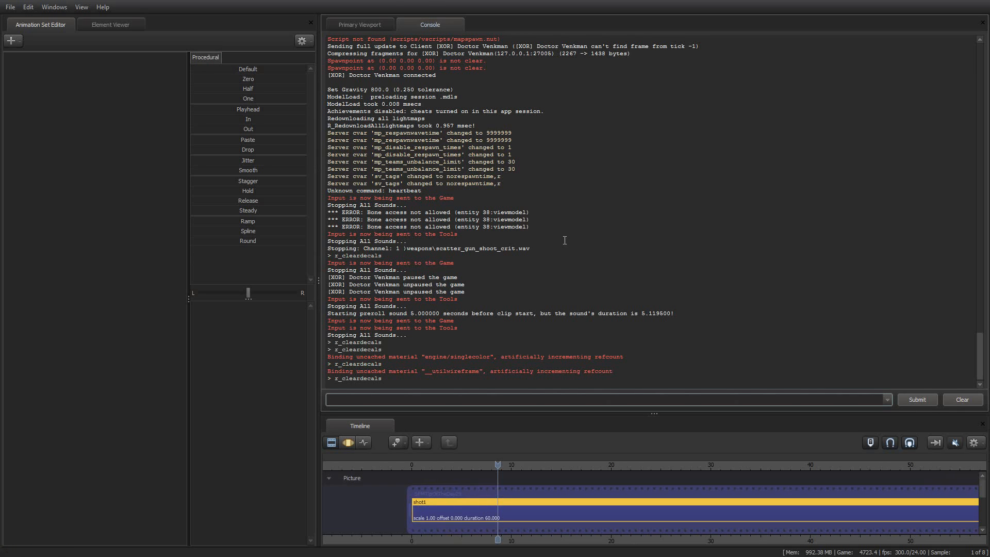
text(r)
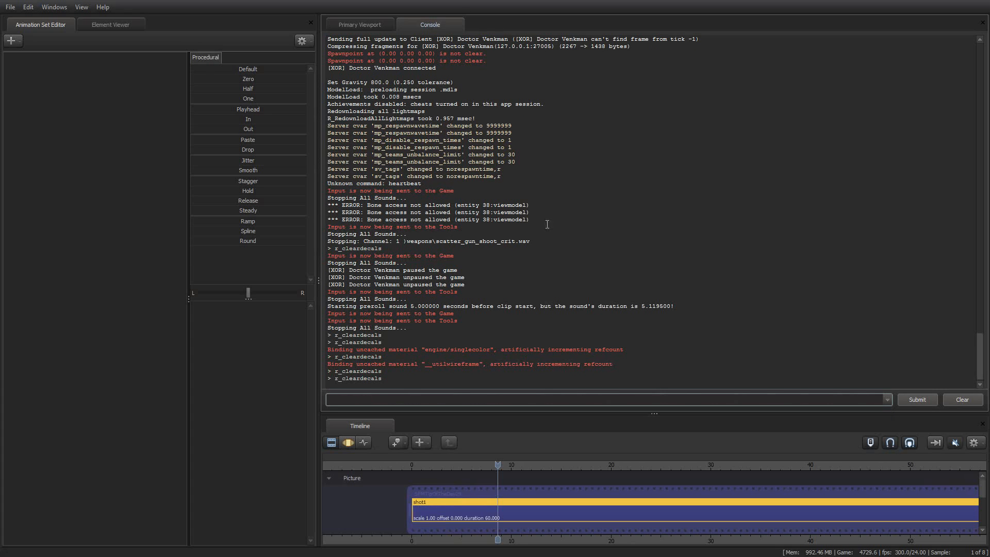
- Back in the Primary Viewport, play the shot through and rewind to 0.000
click(358, 25)
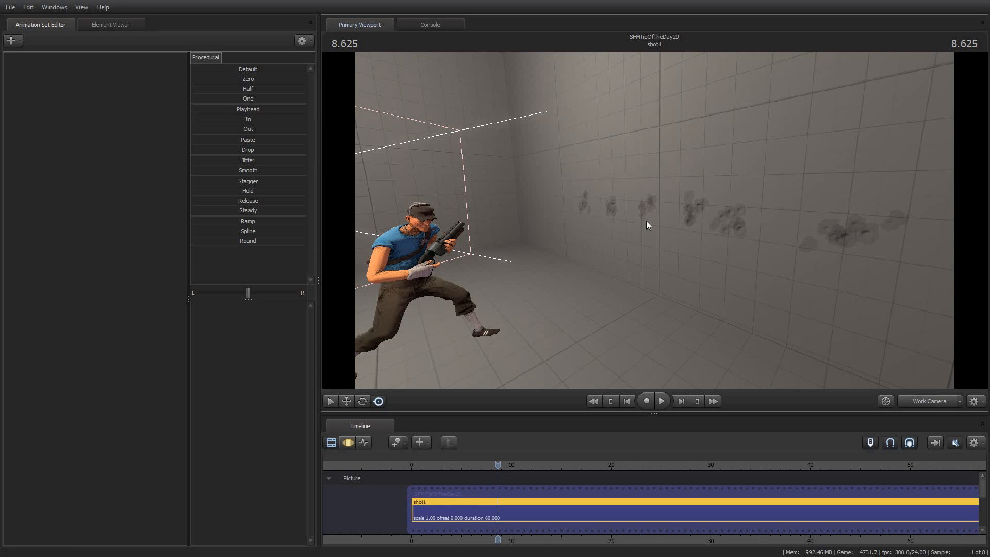
mouse_move(770, 300)
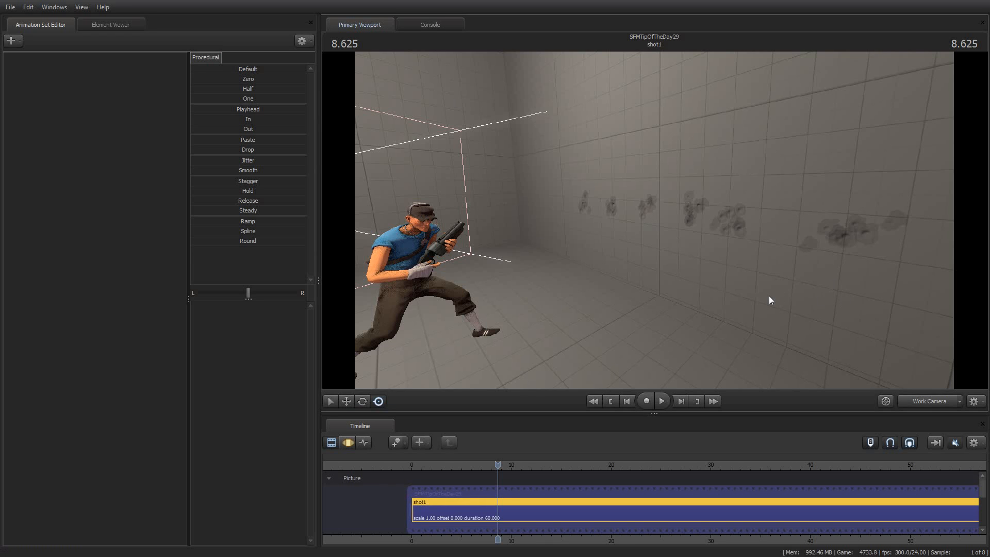
mouse_move(614, 412)
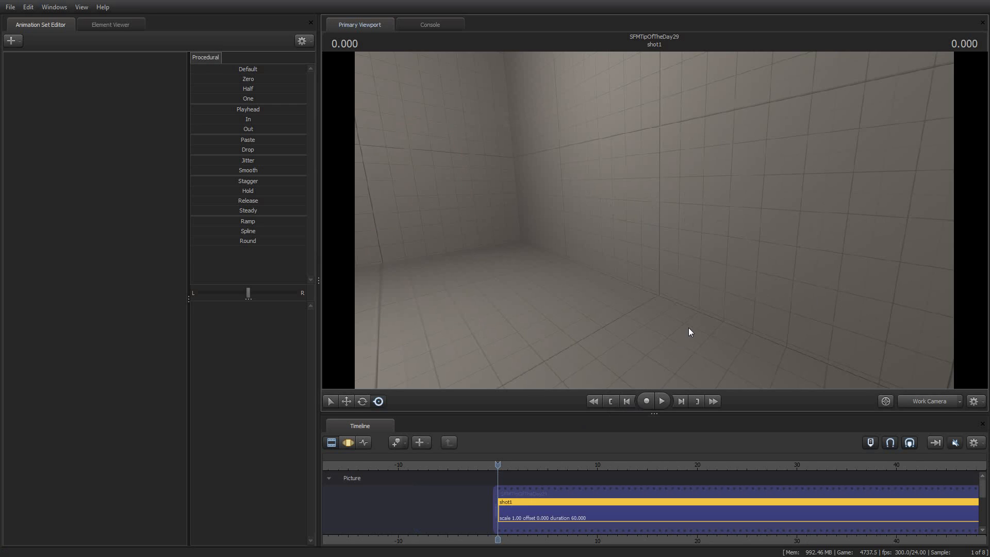
mouse_move(688, 394)
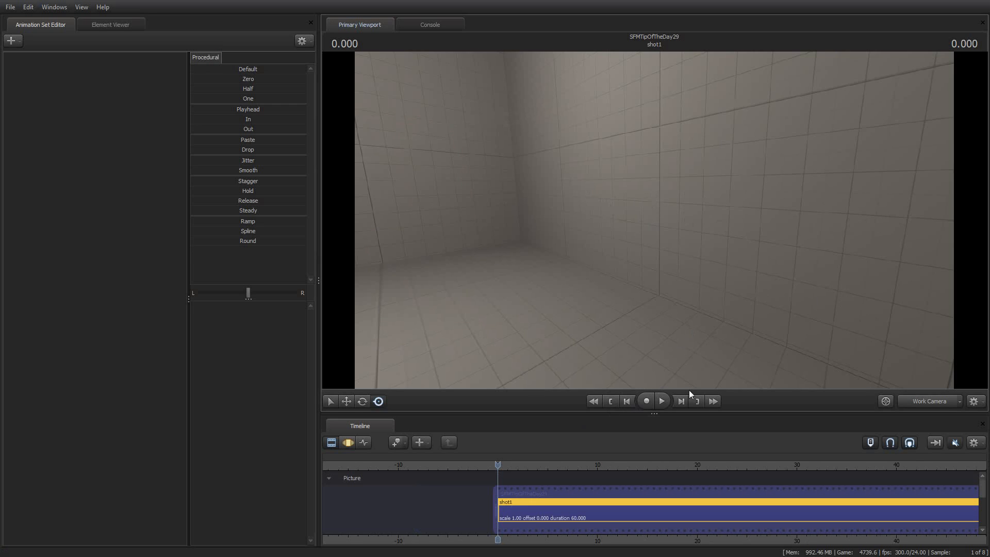
click(662, 400)
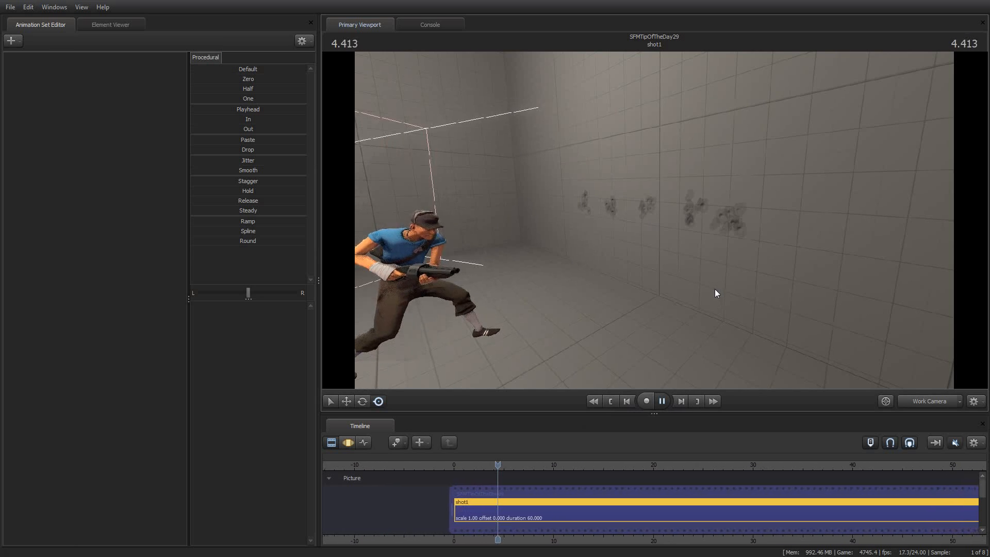
click(662, 401)
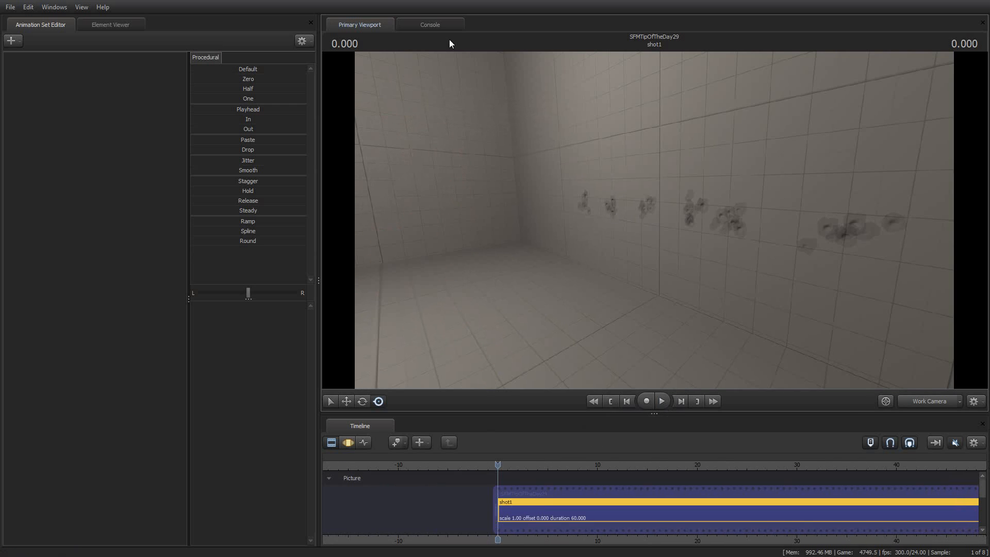
- Clear decals from the console again, then briefly play and rewind, leaving two fresh holes
click(429, 25)
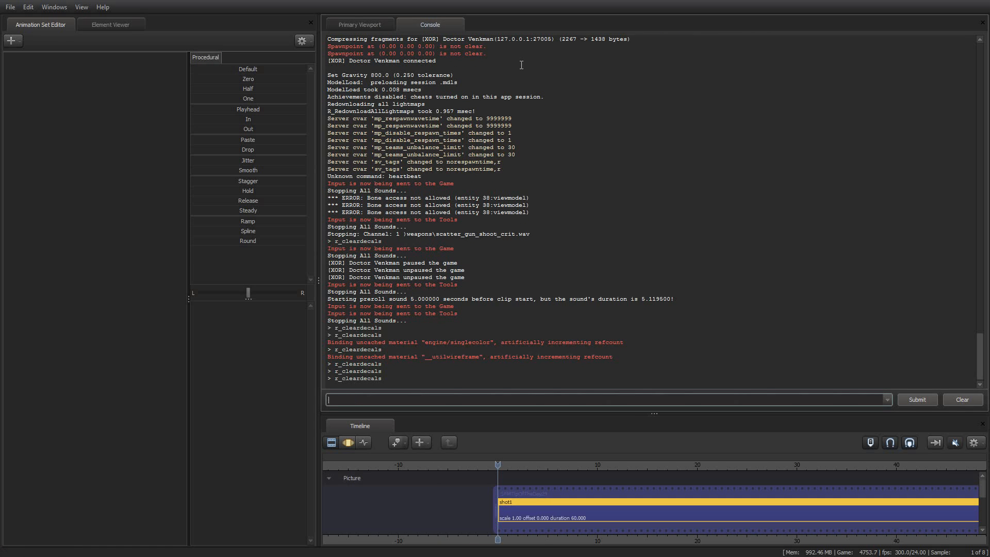
click(360, 25)
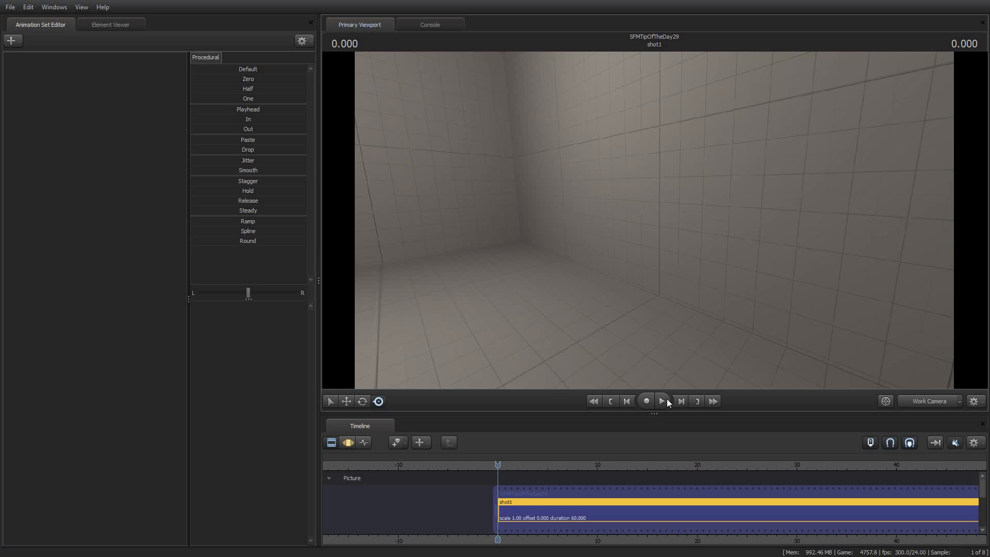
click(662, 401)
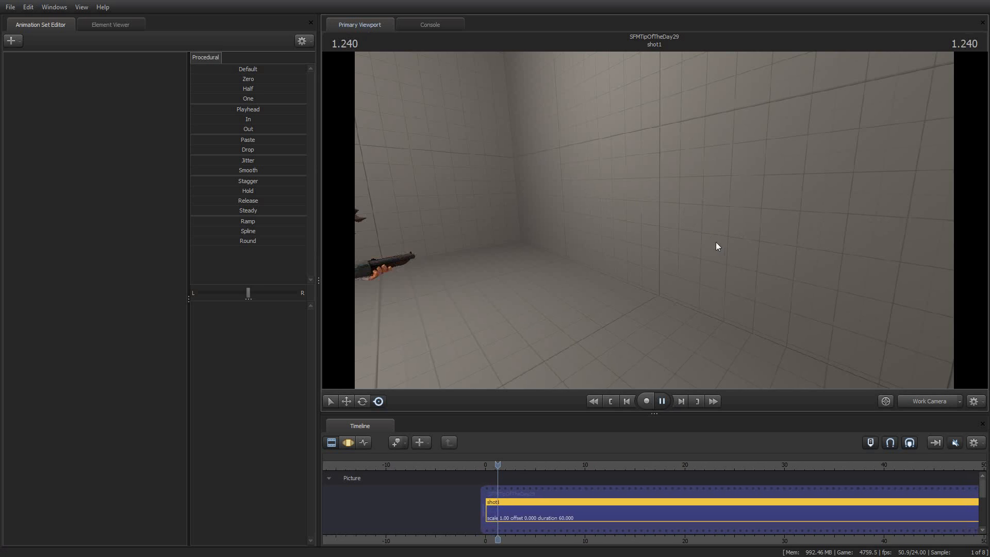
click(662, 401)
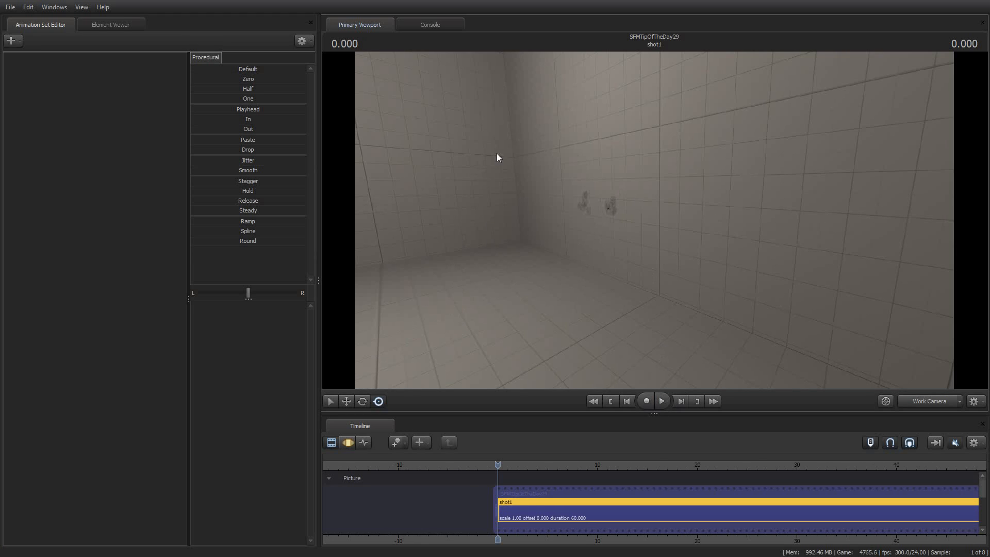
mouse_move(732, 159)
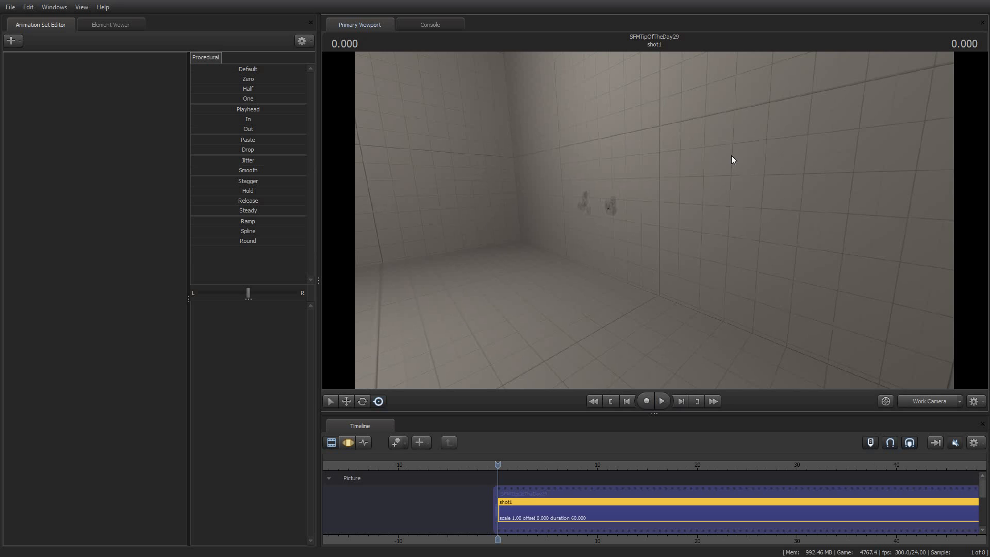
mouse_move(730, 163)
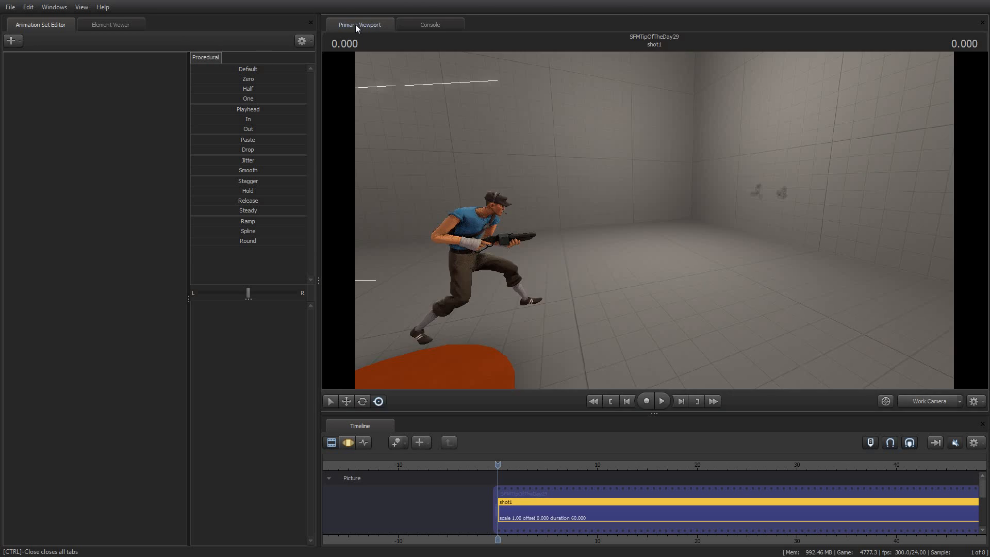
mouse_move(446, 46)
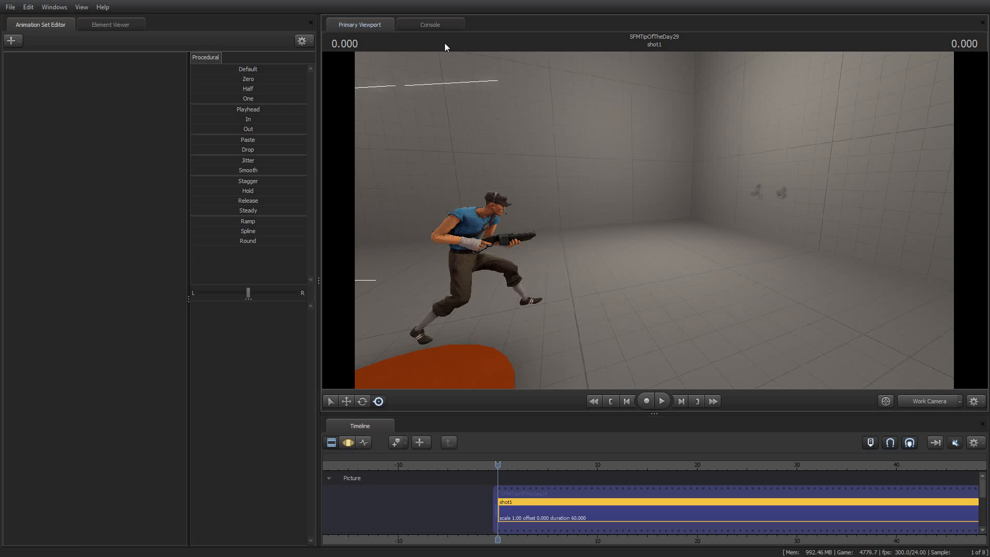
click(429, 25)
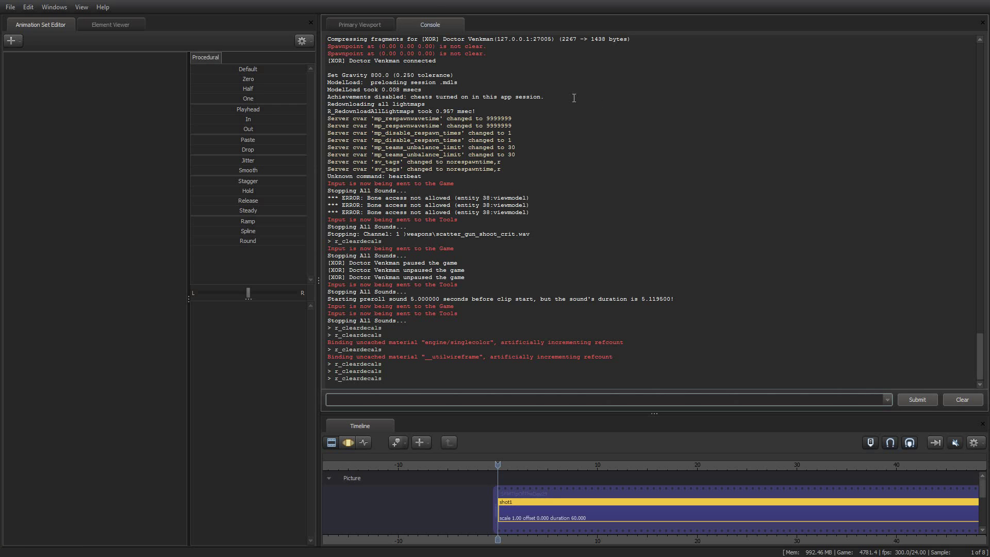
click(359, 25)
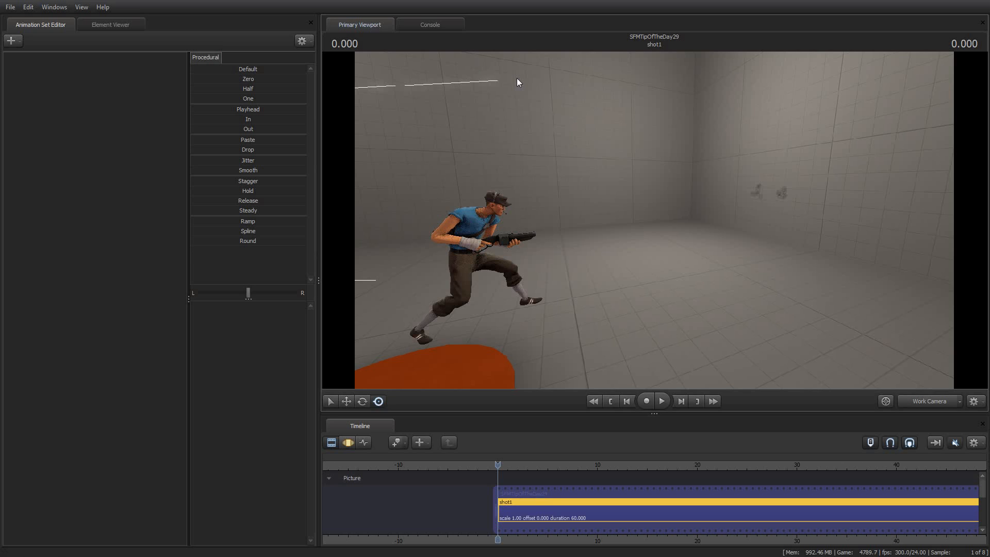
mouse_move(534, 78)
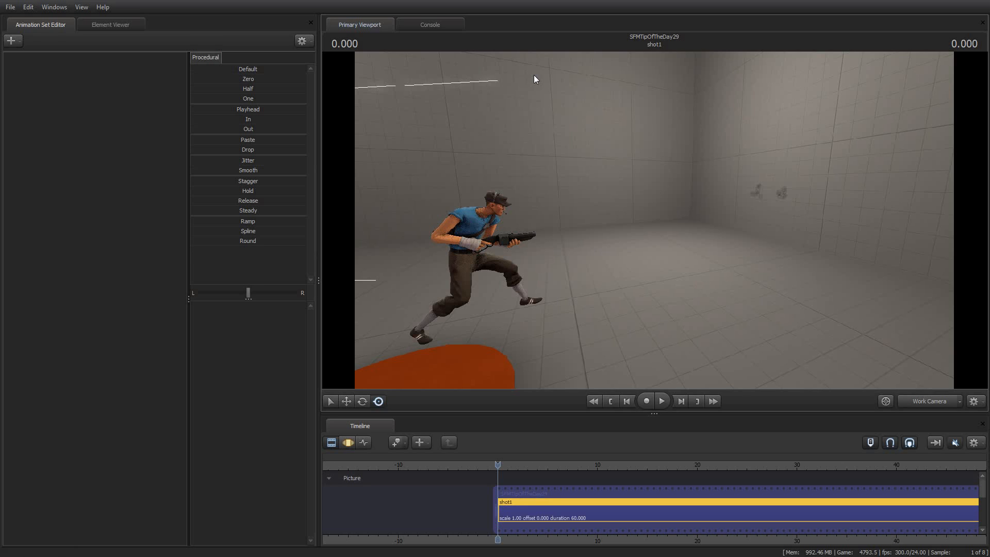
mouse_move(611, 163)
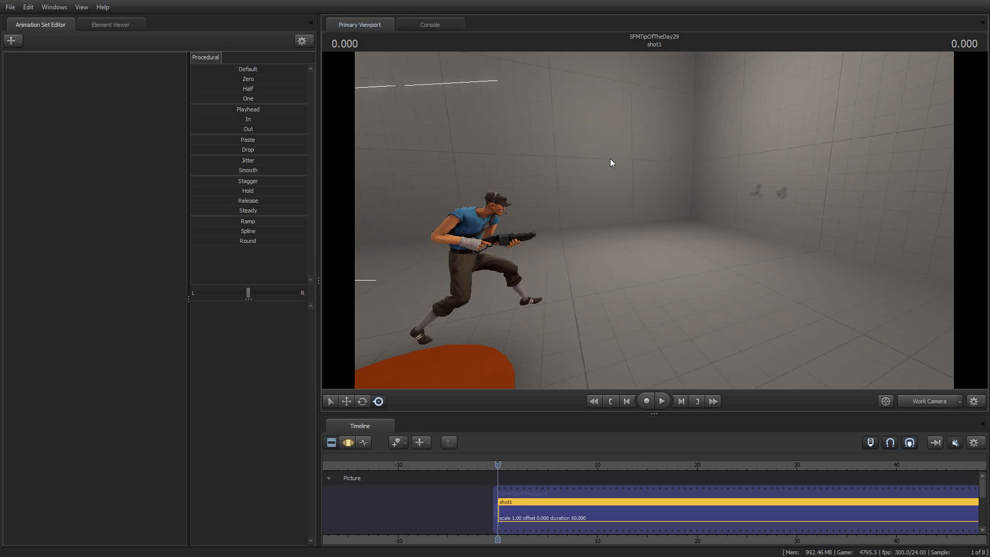
click(429, 24)
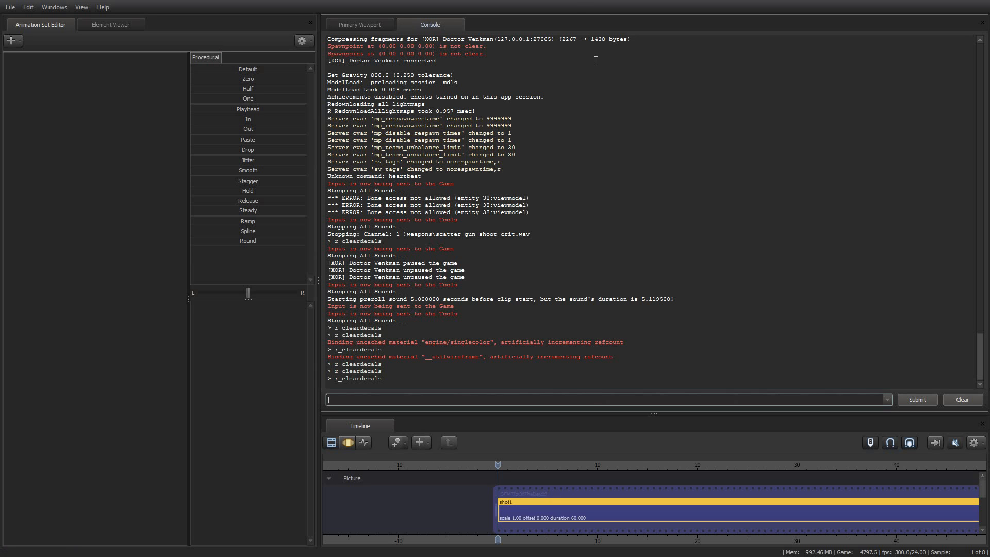
click(359, 25)
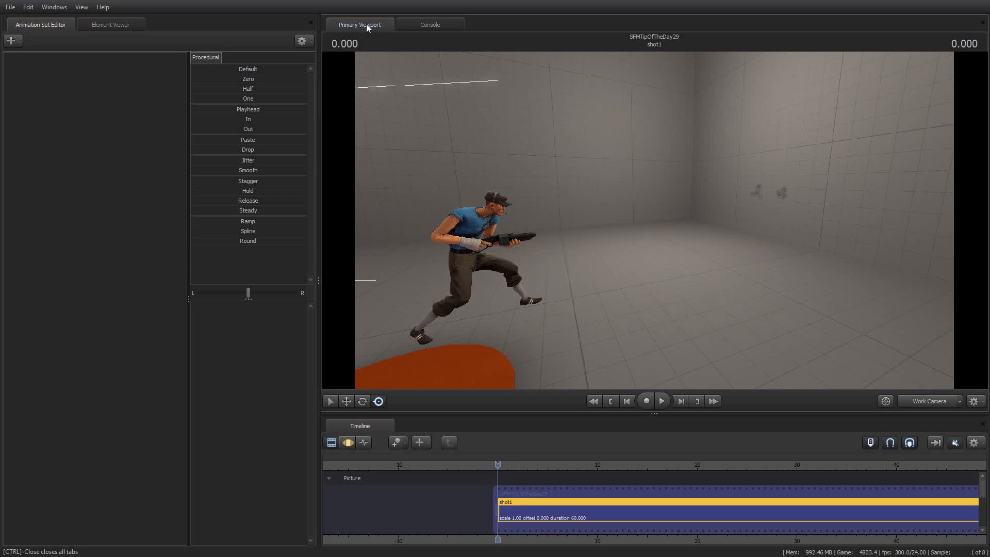
mouse_move(433, 29)
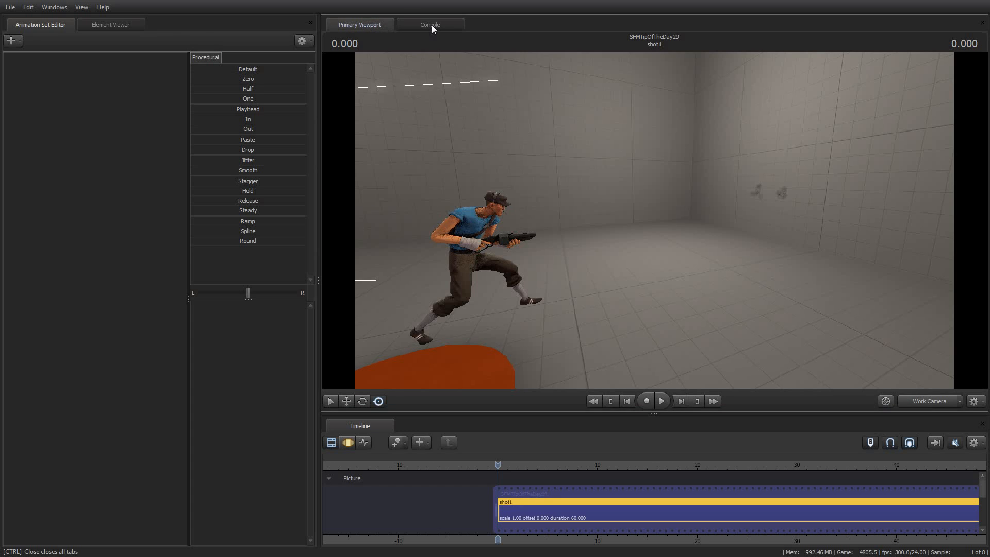
mouse_move(222, 29)
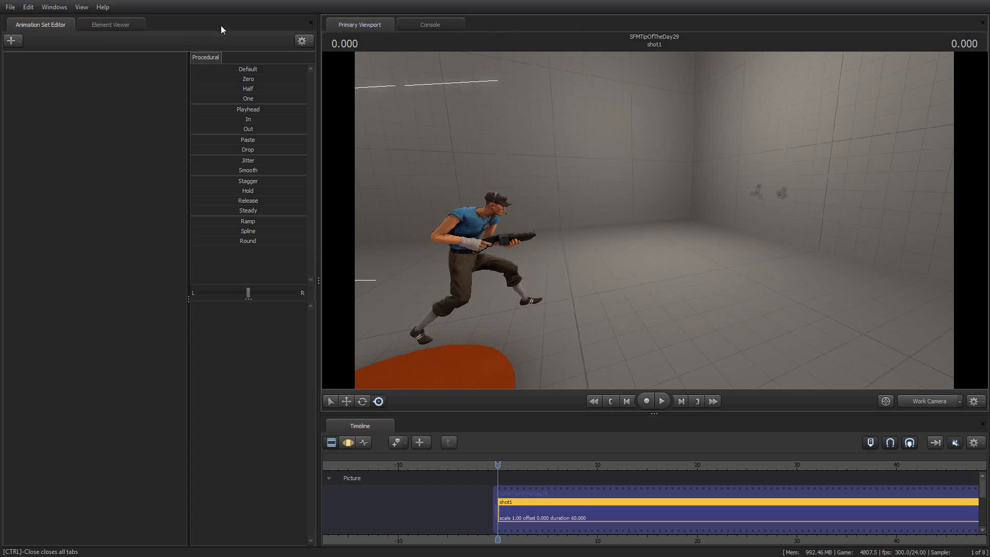
click(54, 6)
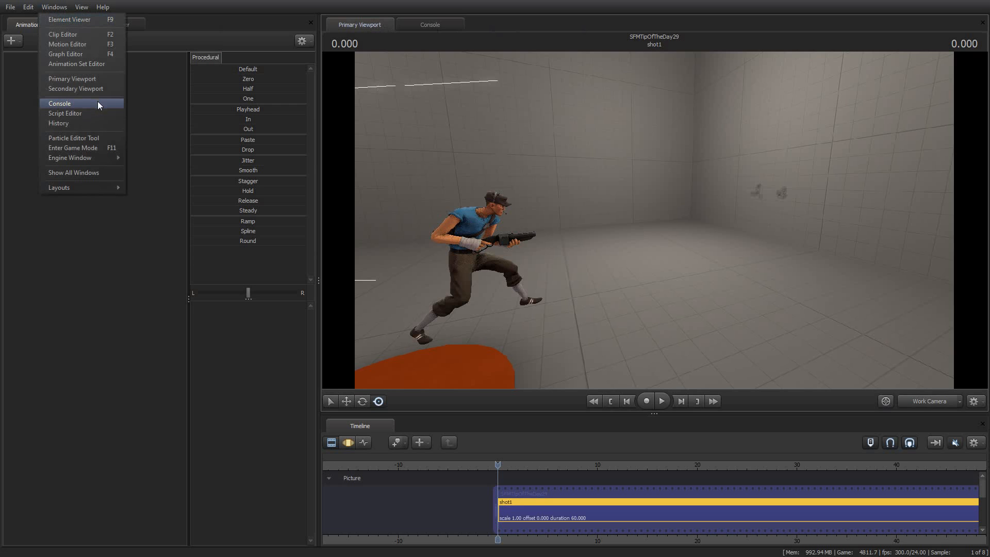
mouse_move(66, 108)
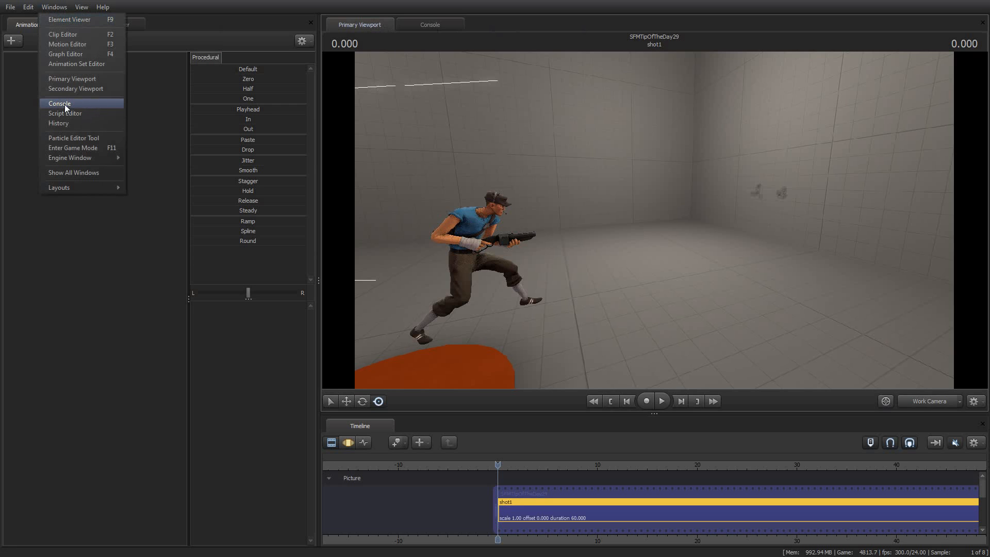
click(59, 103)
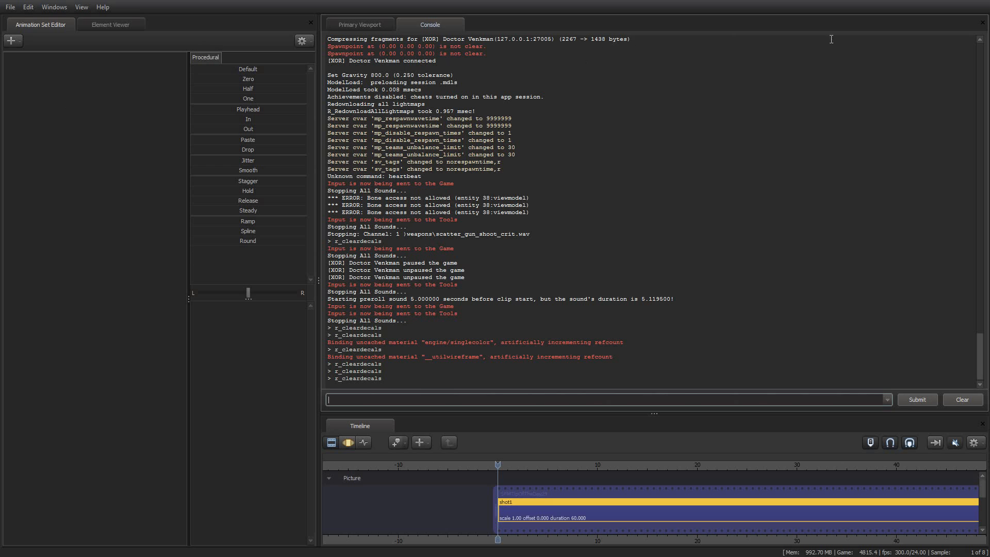
click(360, 25)
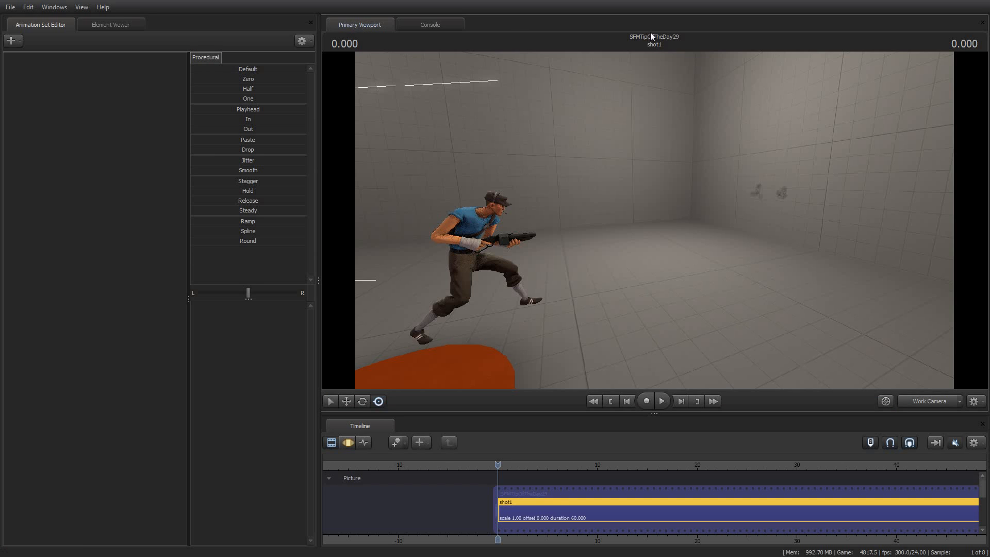
mouse_move(656, 38)
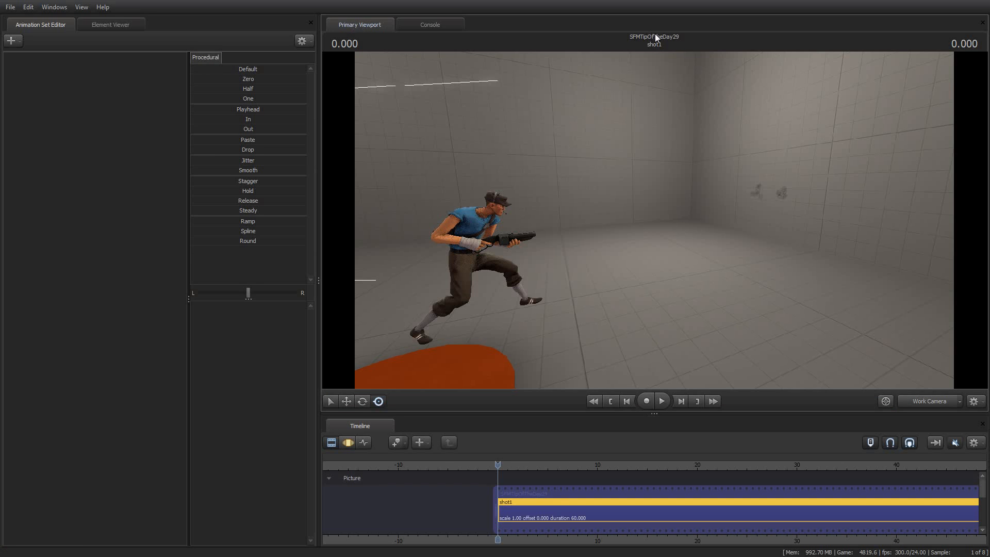
mouse_move(670, 80)
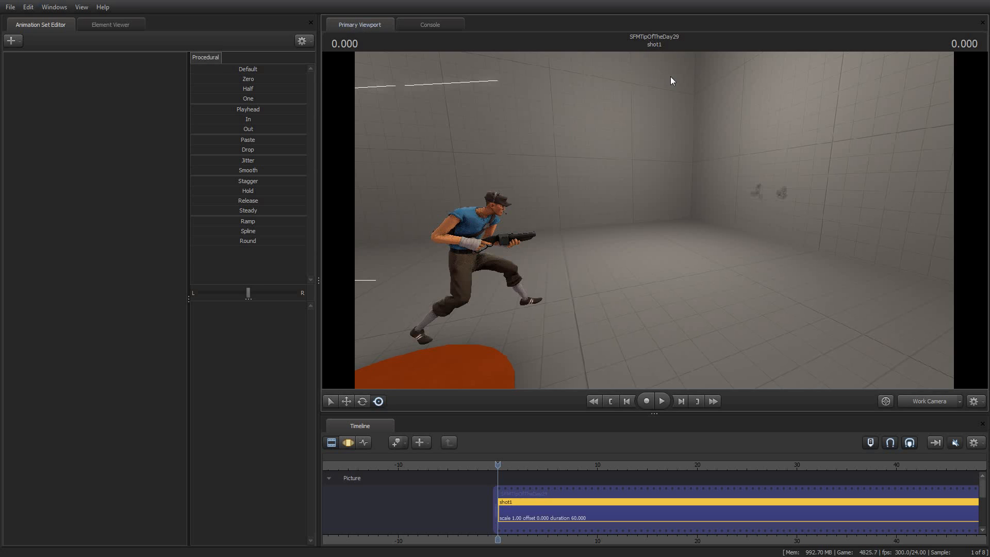
mouse_move(612, 141)
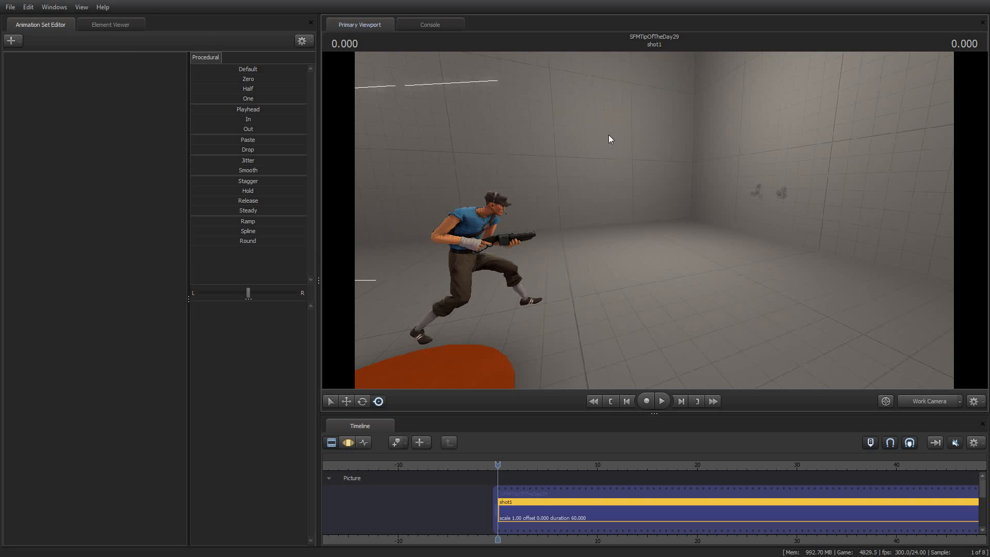
mouse_move(513, 148)
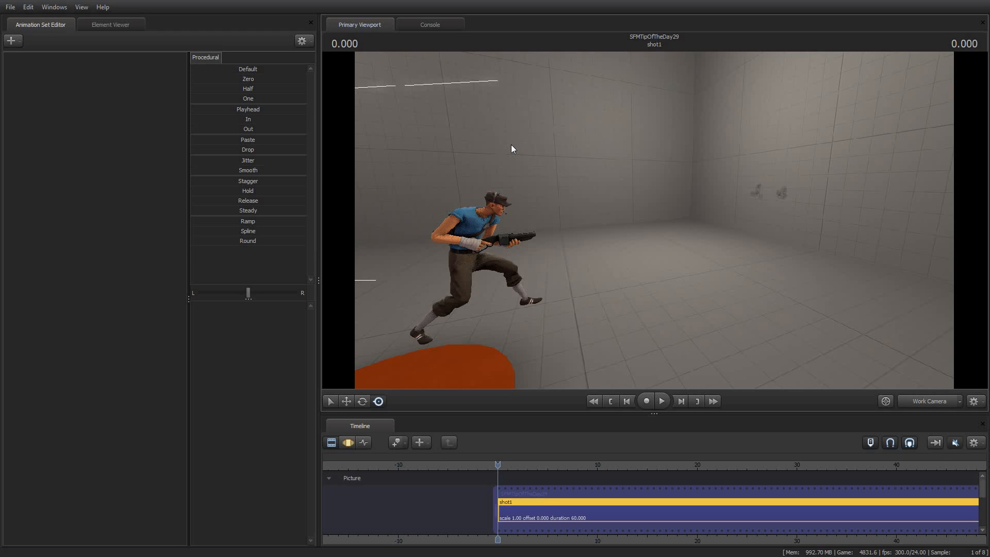